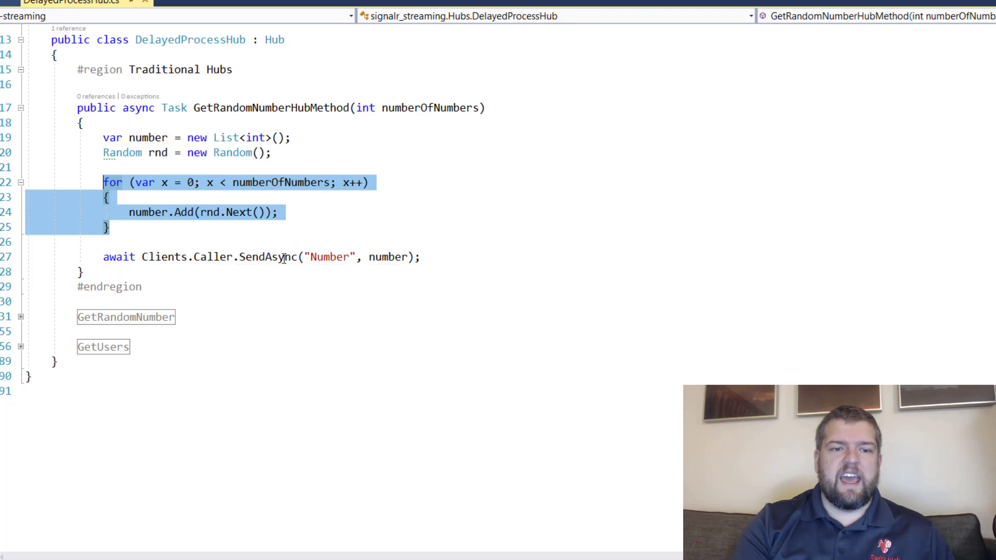
- Highlight the Number event, the number list sent to the caller, and the client connection object
{"action": "double_click", "coordinate": [267, 256]}
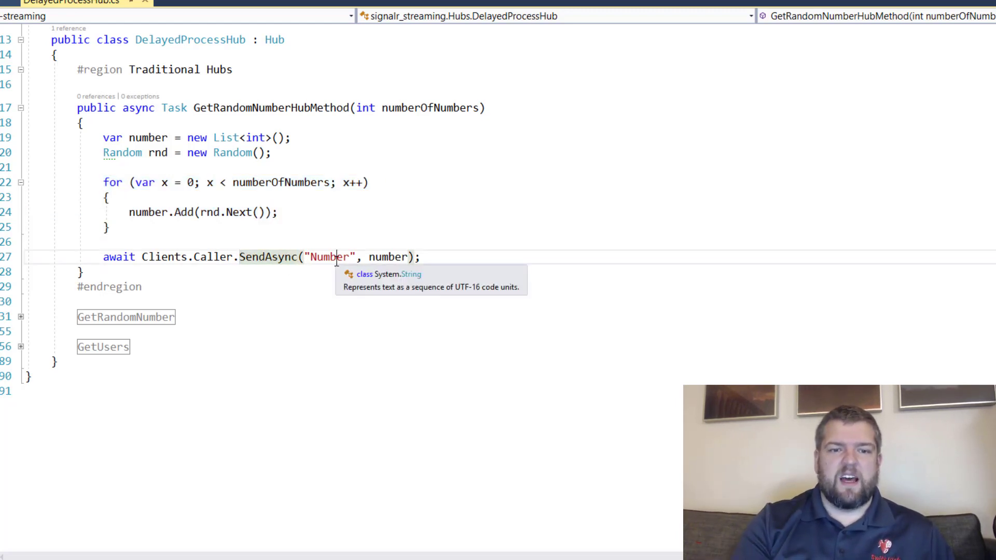
{"action": "double_click", "coordinate": [328, 257]}
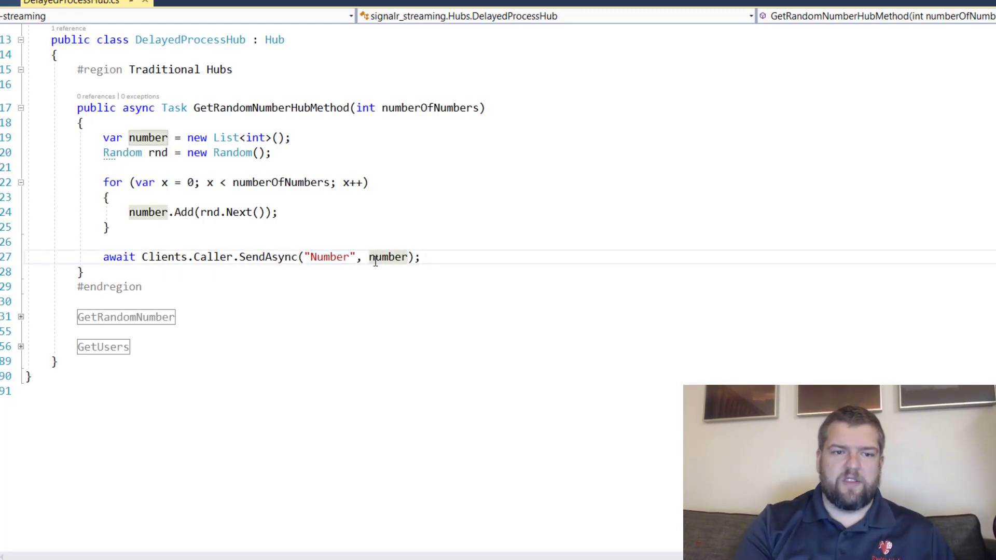
{"action": "mouse_move", "coordinate": [389, 256]}
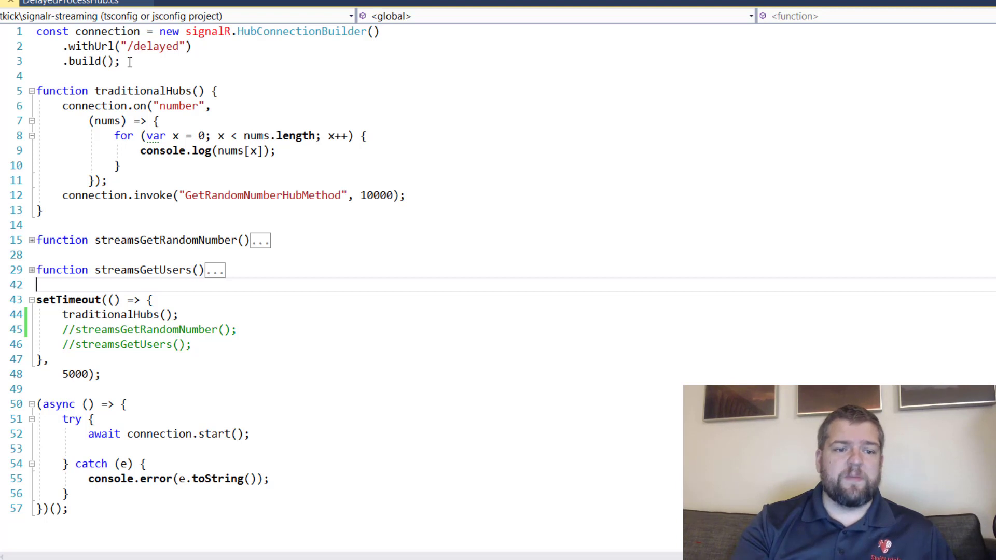
{"action": "mouse_move", "coordinate": [158, 434]}
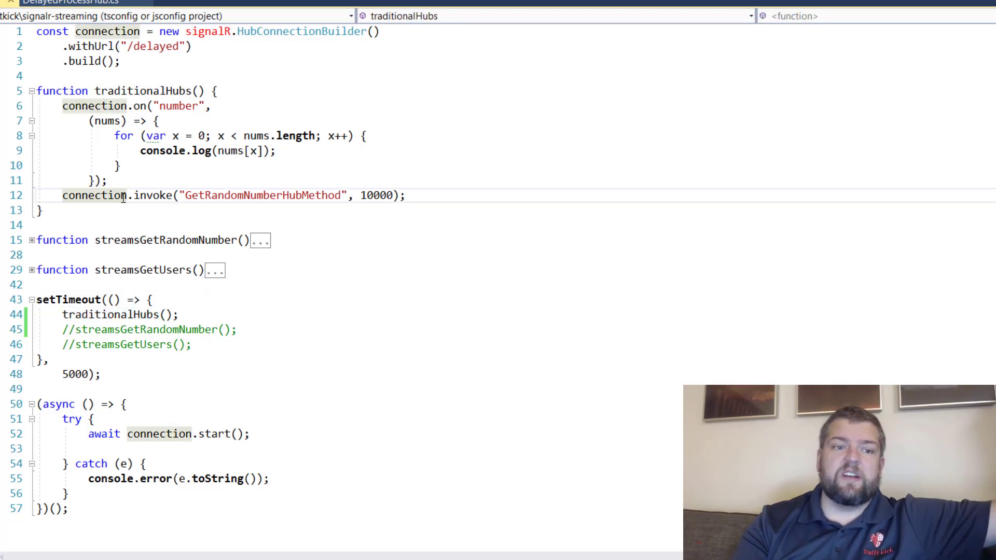
{"action": "double_click", "coordinate": [185, 106]}
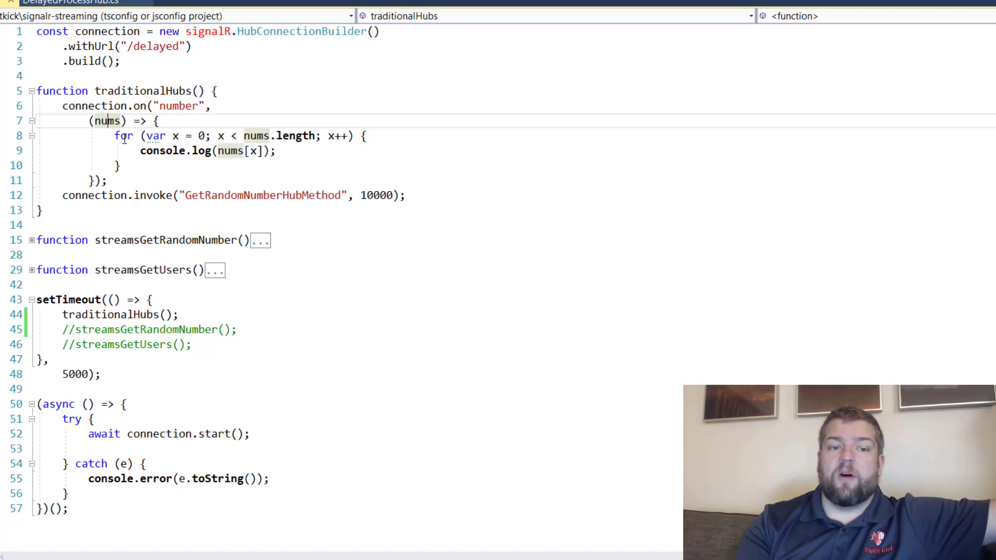
{"action": "mouse_move", "coordinate": [154, 195]}
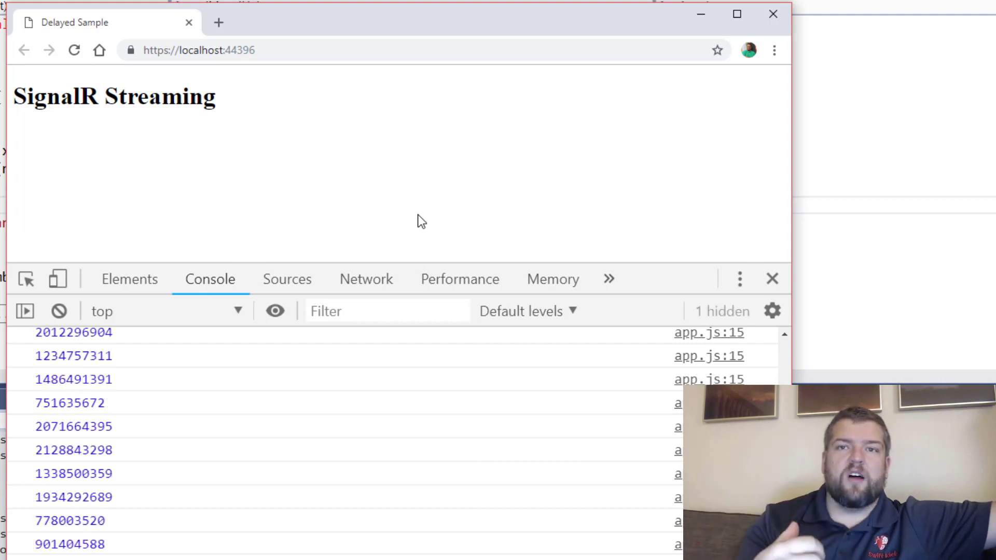
{"action": "mouse_move", "coordinate": [233, 475]}
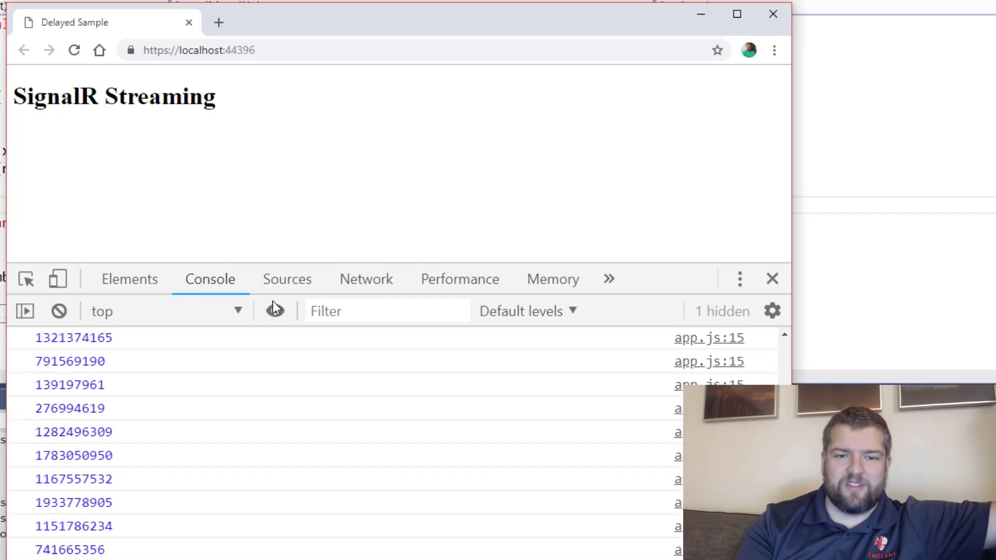
- Inspect the delayed hub WebSocket request in the DevTools network activity
{"action": "left_click", "coordinate": [366, 279]}
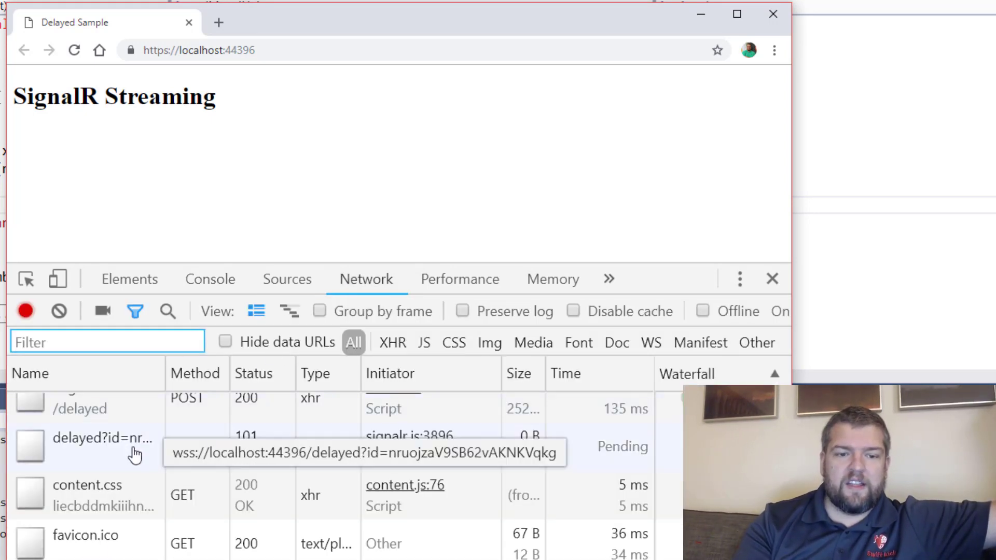
{"action": "left_click", "coordinate": [101, 438]}
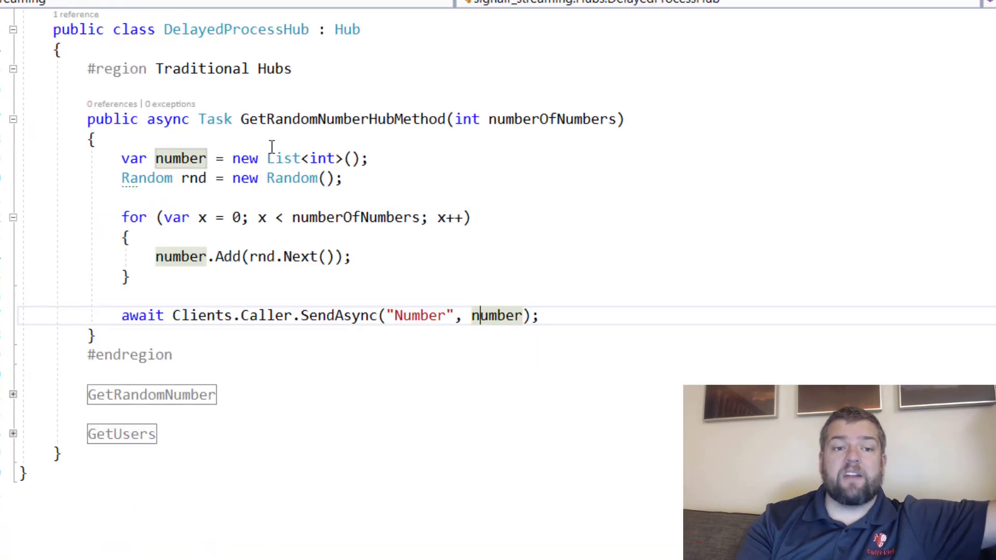
{"action": "left_click", "coordinate": [12, 69]}
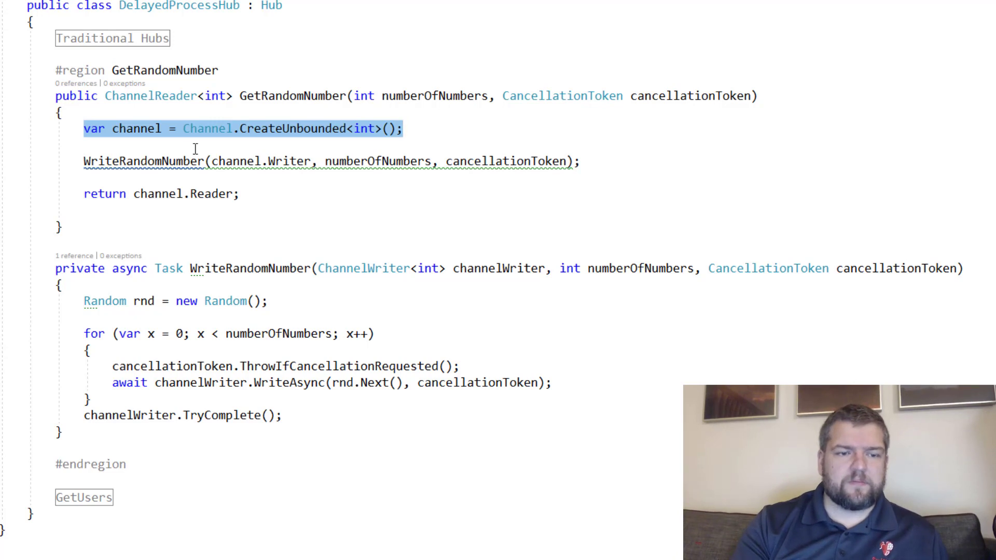
- Highlight the unbounded channel creation line in GetRandomNumber
{"action": "left_click", "coordinate": [164, 161]}
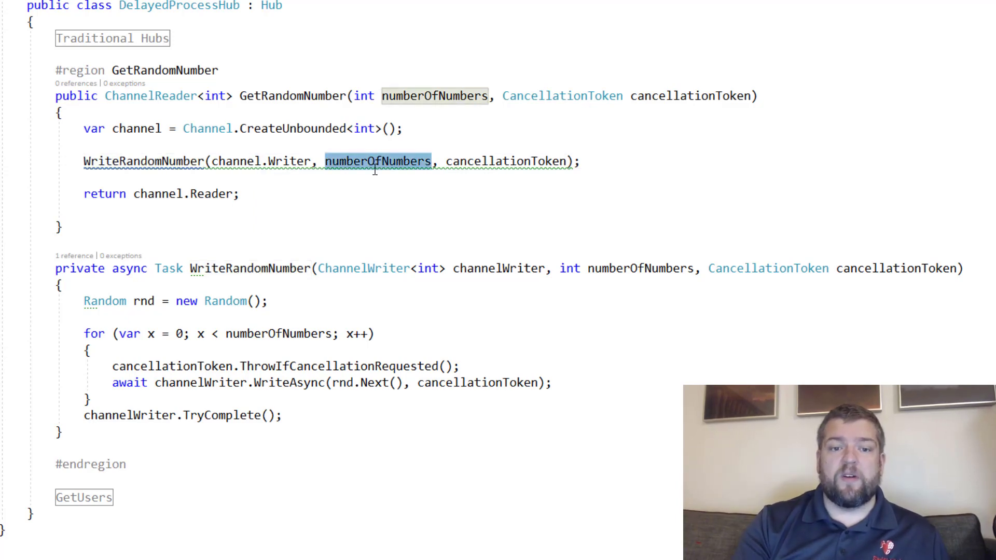
{"action": "left_click", "coordinate": [499, 162]}
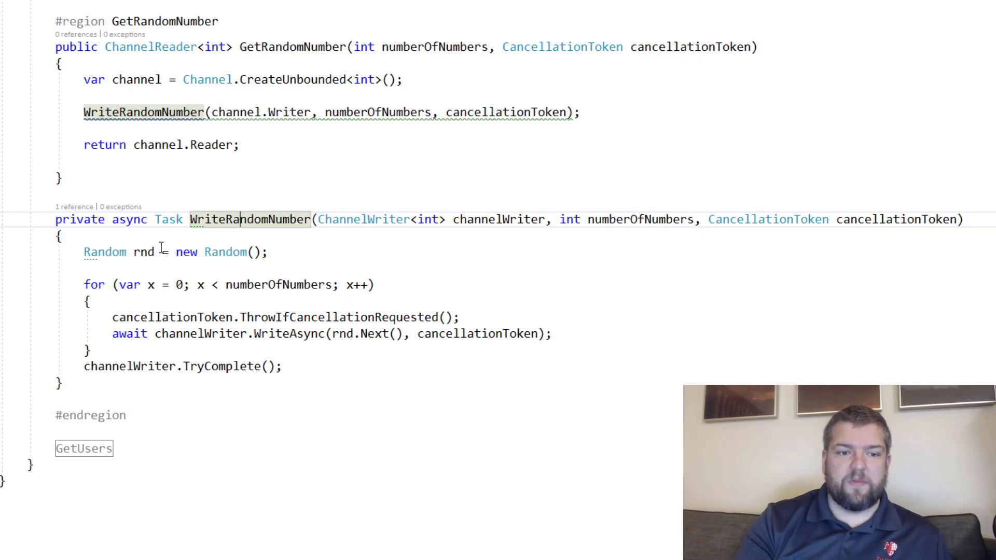
{"action": "mouse_move", "coordinate": [136, 285]}
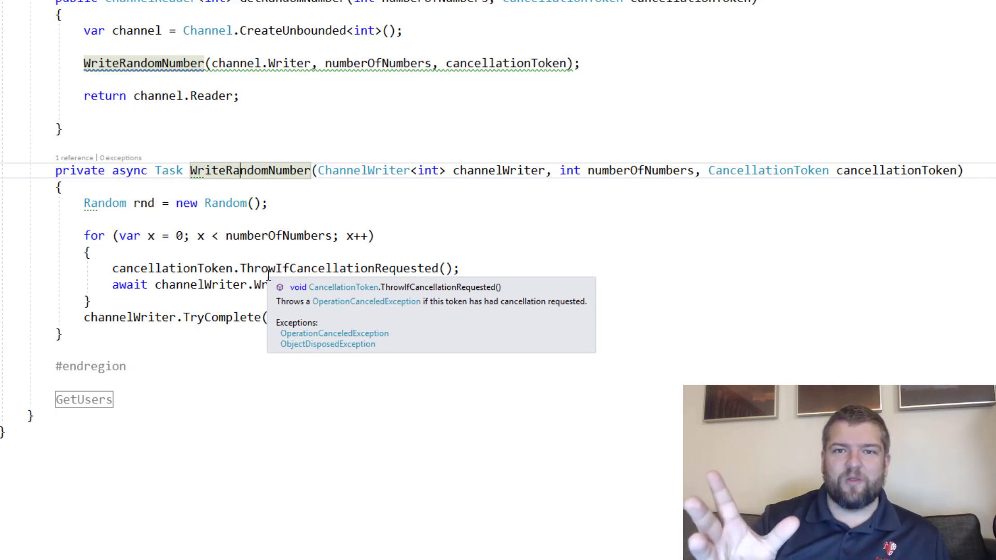
{"action": "scroll", "scroll_direction": "down", "scroll_amount": 3}
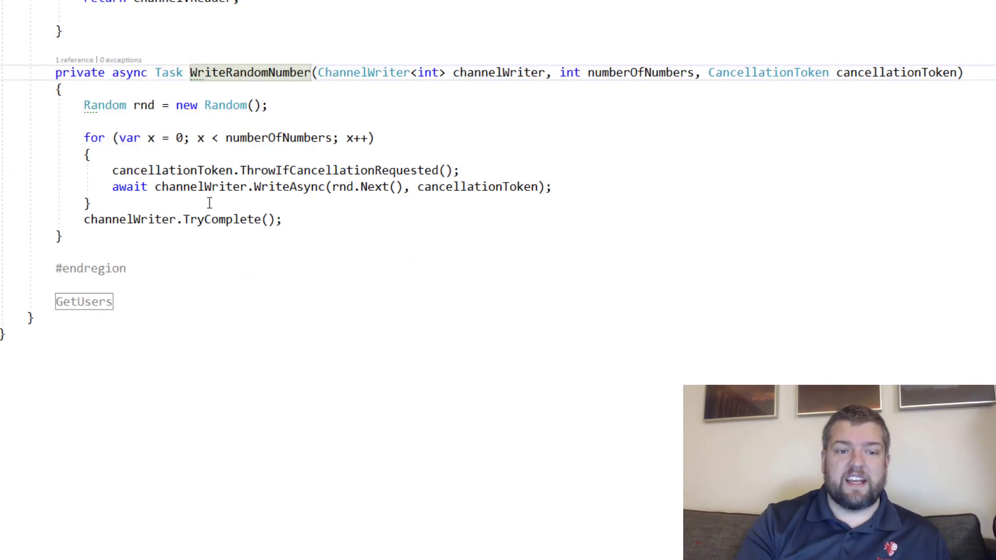
{"action": "mouse_move", "coordinate": [340, 187]}
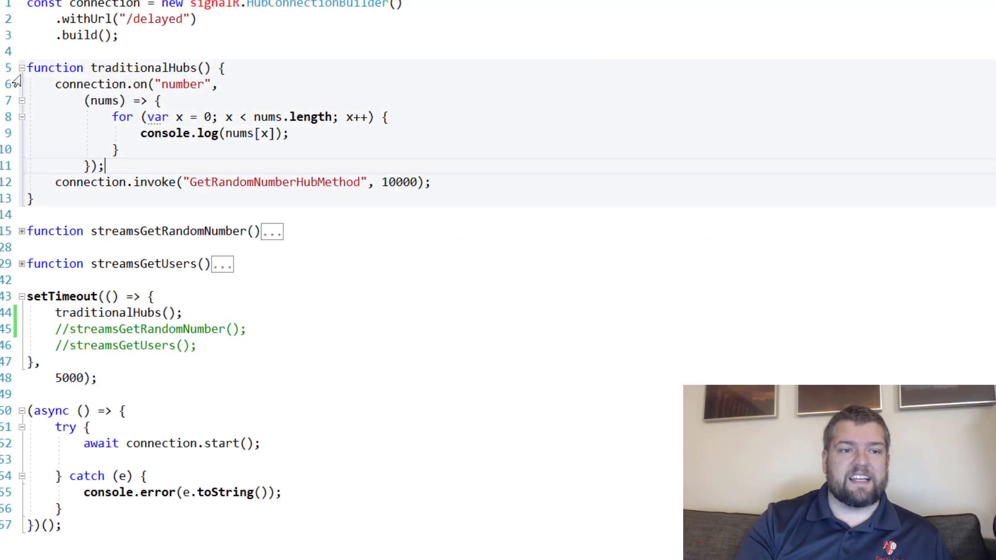
- Add console.log("done!") to the complete handler of streamsGetRandomNumber and mark its stream call
{"action": "left_click", "coordinate": [24, 68]}
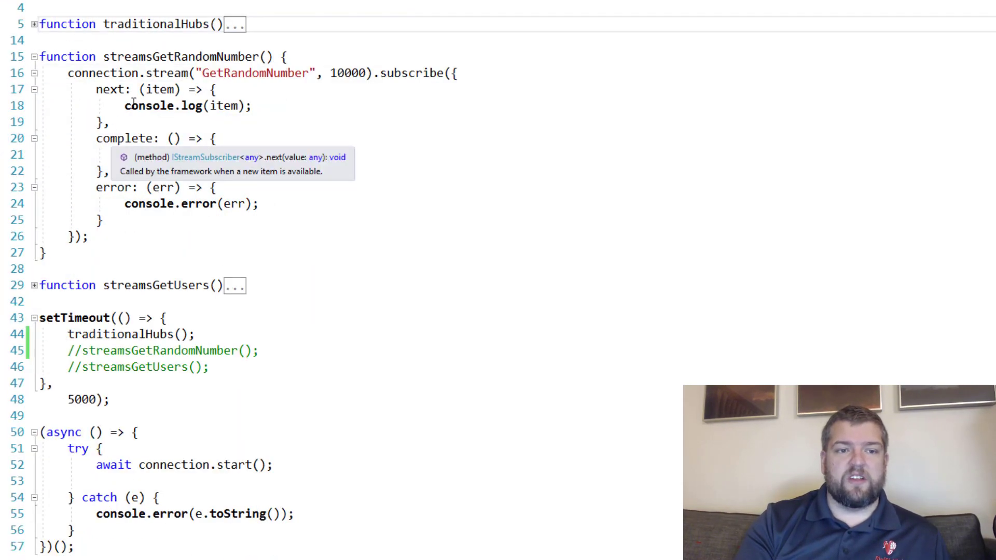
{"action": "type", "text": "console.log(\"done!\");"}
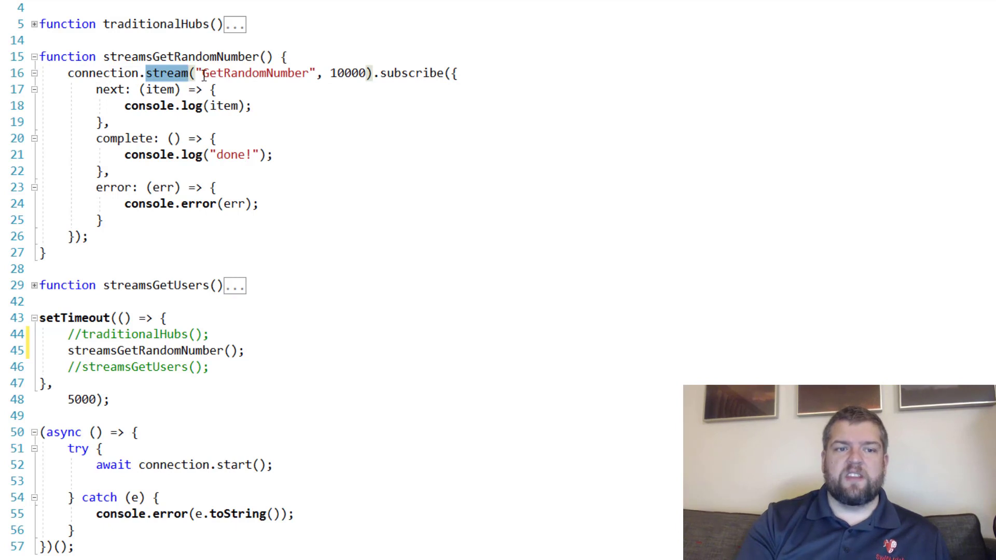
{"action": "double_click", "coordinate": [254, 73]}
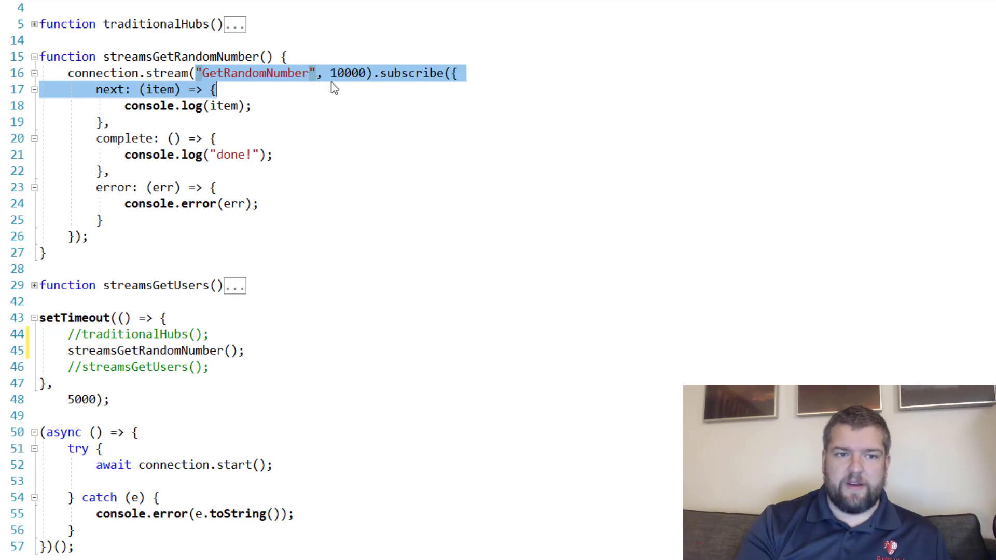
{"action": "mouse_move", "coordinate": [147, 72]}
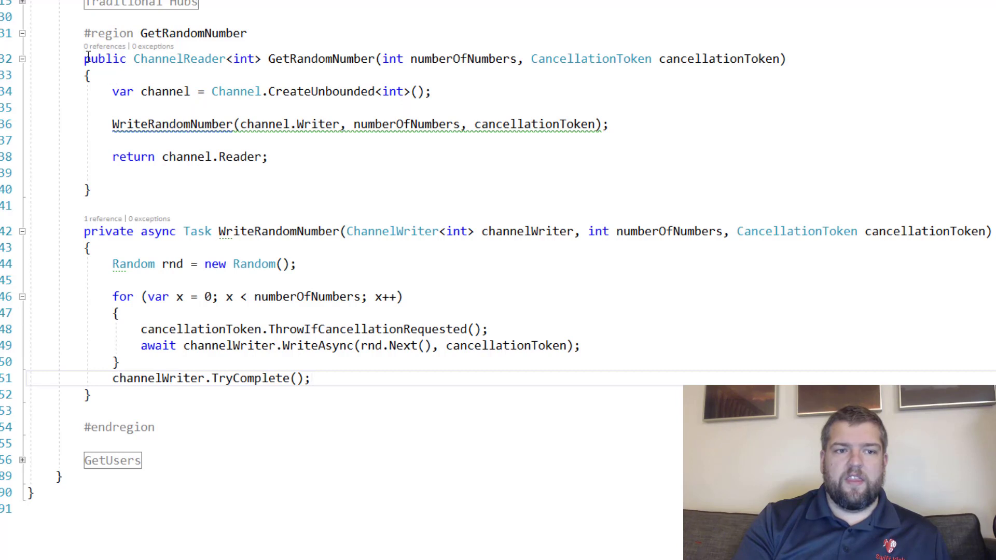
- Highlight the subscribe callback handlers, then swap traditionalHubs() for streamsGetRandomNumber() in setTimeout
{"action": "left_click_drag", "start_coordinate": [83, 58], "coordinate": [90, 189]}
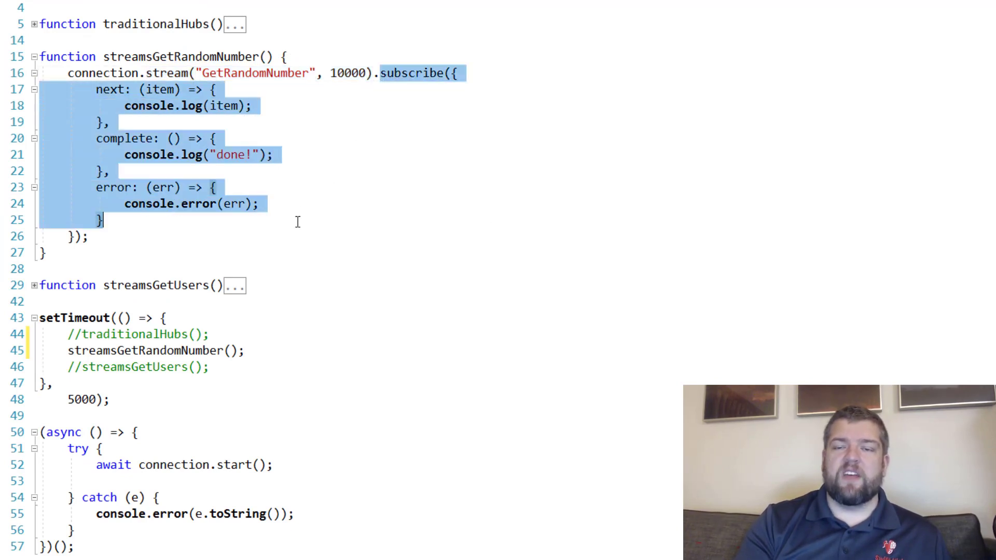
{"action": "left_click", "coordinate": [101, 89]}
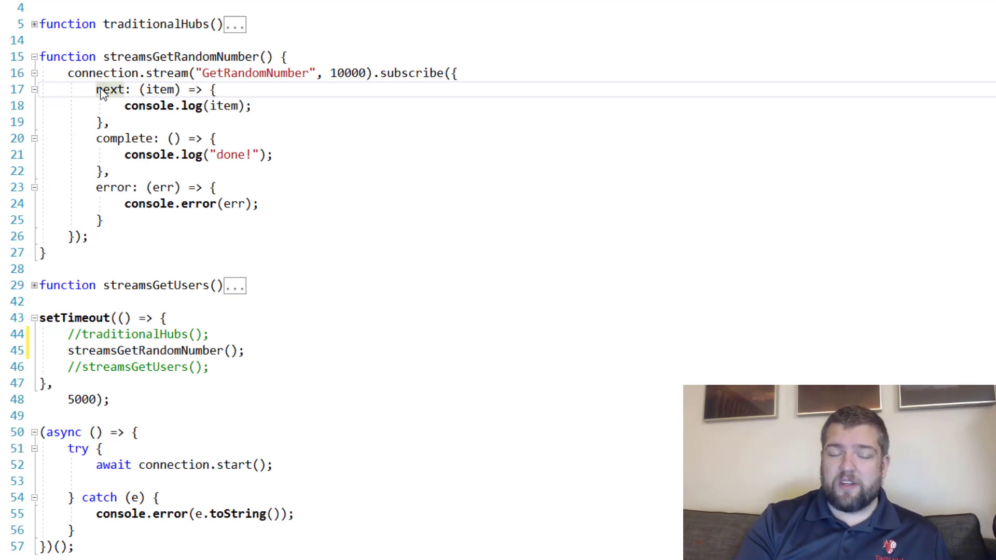
{"action": "left_click_drag", "start_coordinate": [98, 89], "coordinate": [127, 123]}
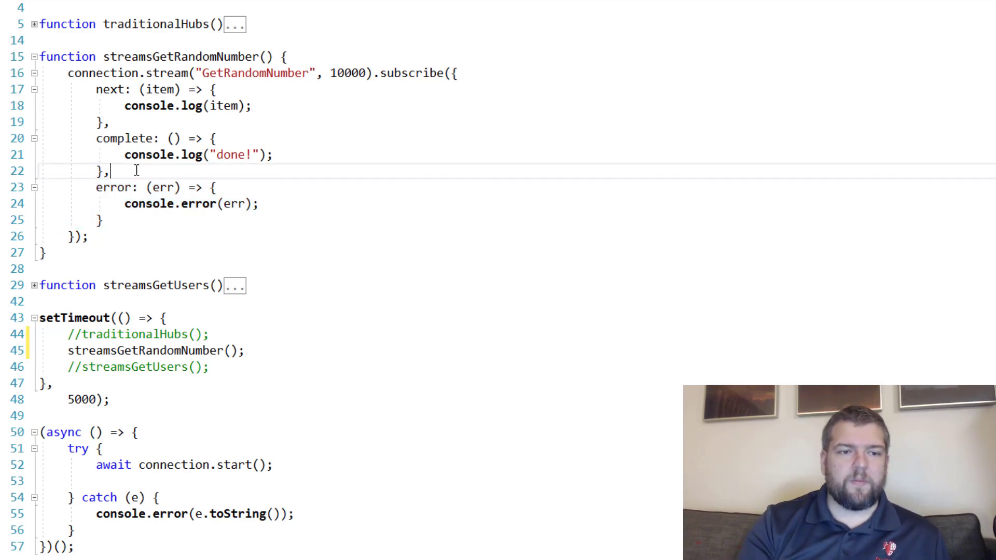
{"action": "mouse_move", "coordinate": [167, 89]}
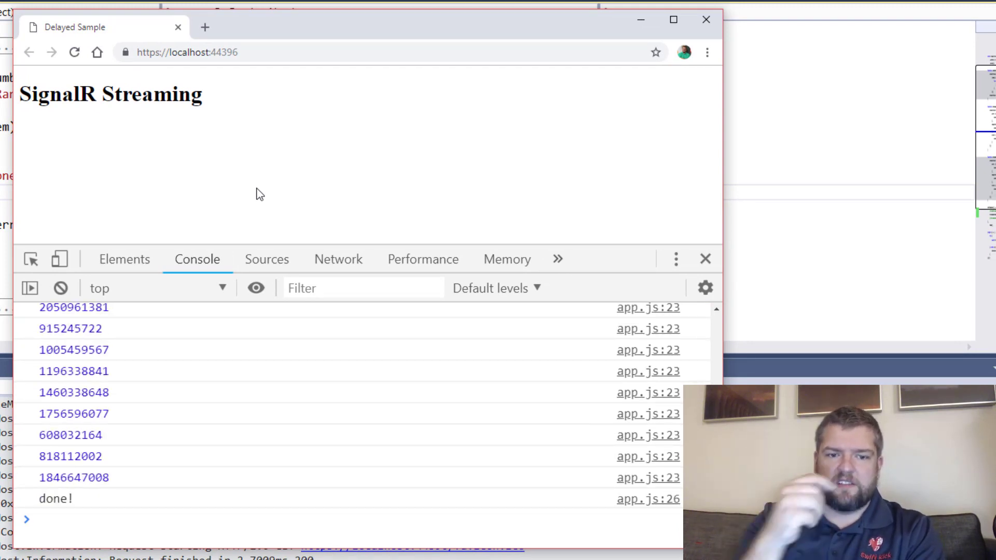
{"action": "mouse_move", "coordinate": [171, 305]}
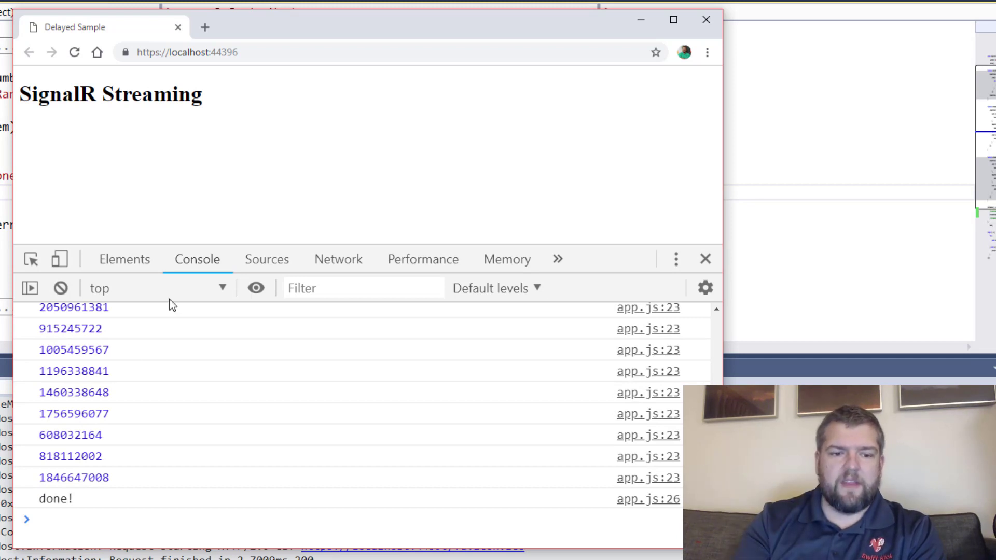
{"action": "mouse_move", "coordinate": [120, 398]}
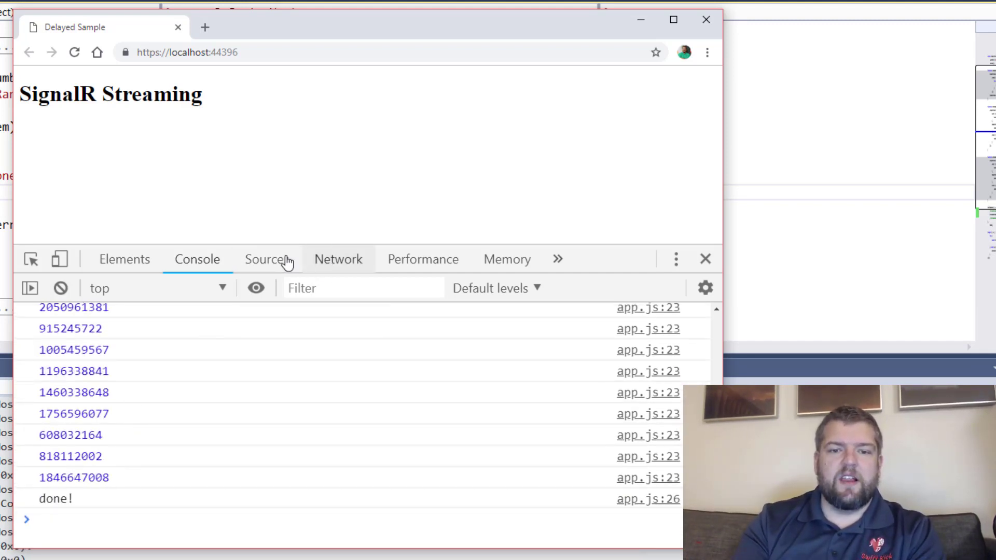
- Show the hub WebSocket frames, each carrying one streamed random number
{"action": "left_click", "coordinate": [338, 259]}
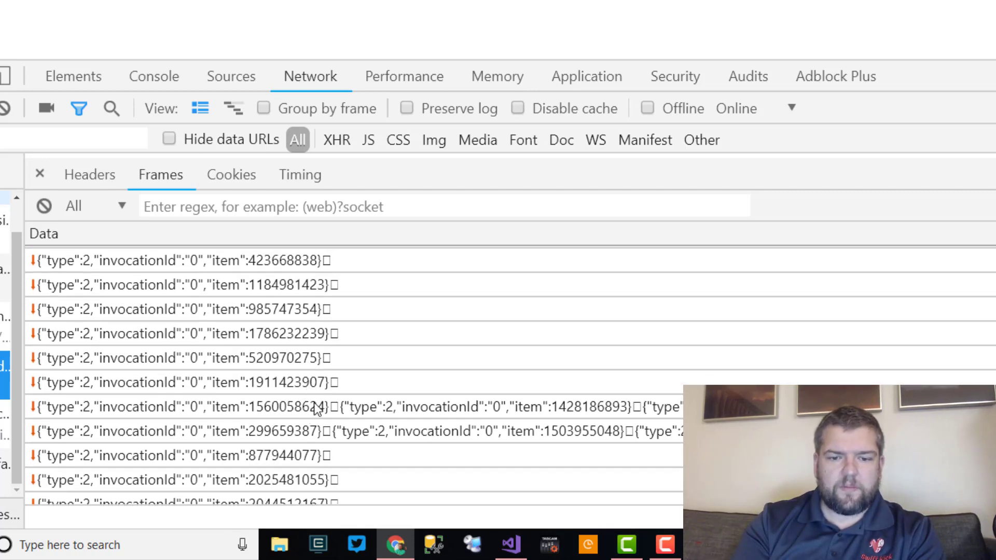
{"action": "mouse_move", "coordinate": [355, 418]}
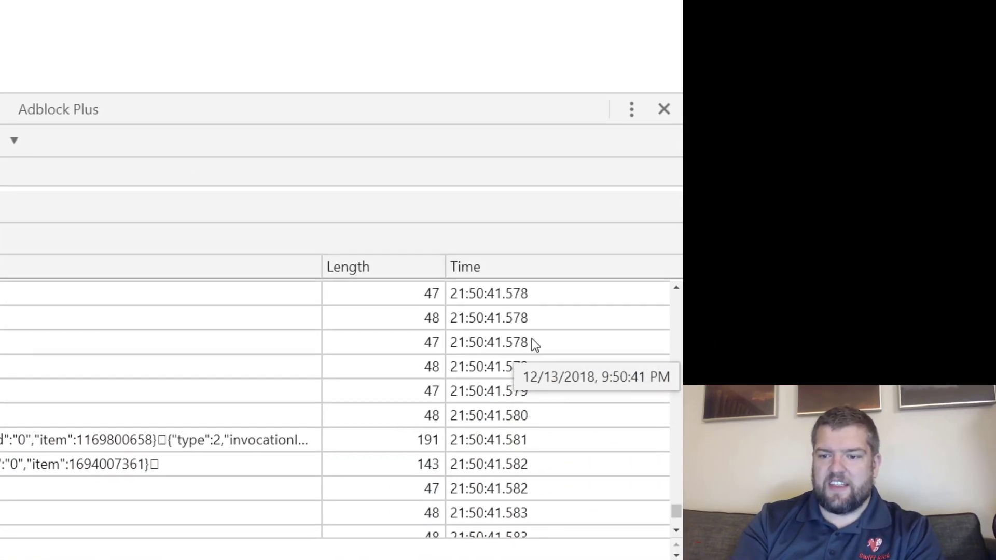
{"action": "mouse_move", "coordinate": [530, 355]}
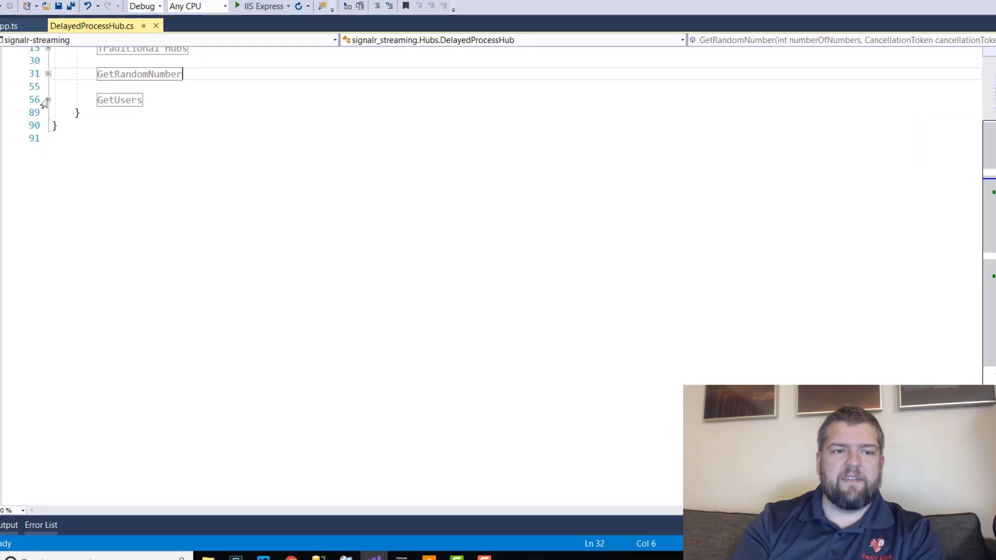
- Expand the GetUsers hub region and walk through WriteUsers fetching random user names into a channel
{"action": "left_click", "coordinate": [47, 100]}
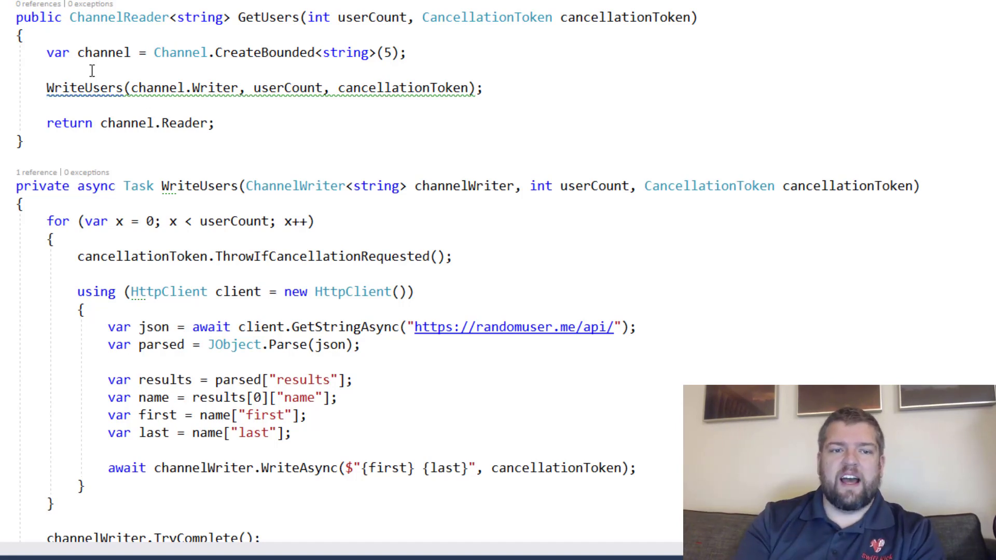
{"action": "scroll", "scroll_direction": "down", "scroll_amount": 3}
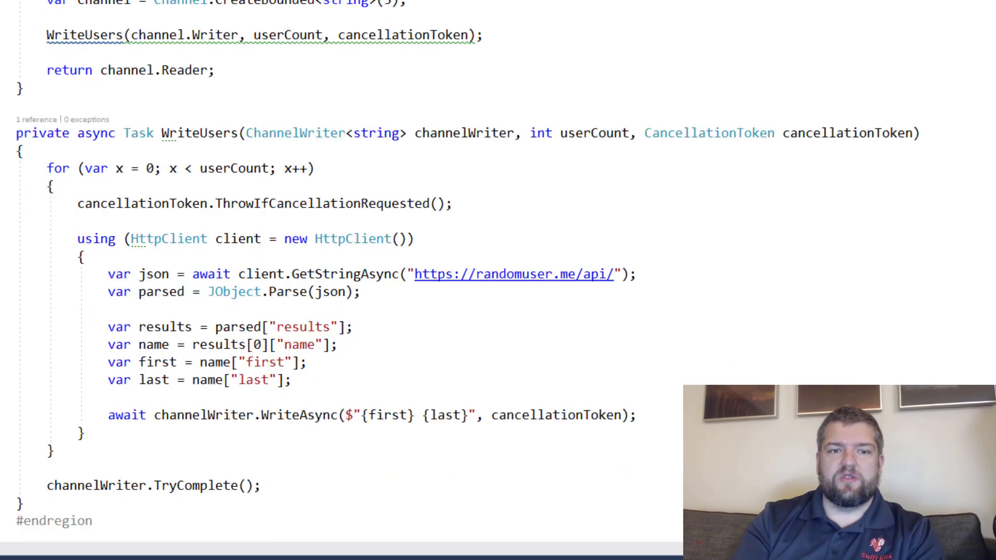
{"action": "double_click", "coordinate": [289, 34]}
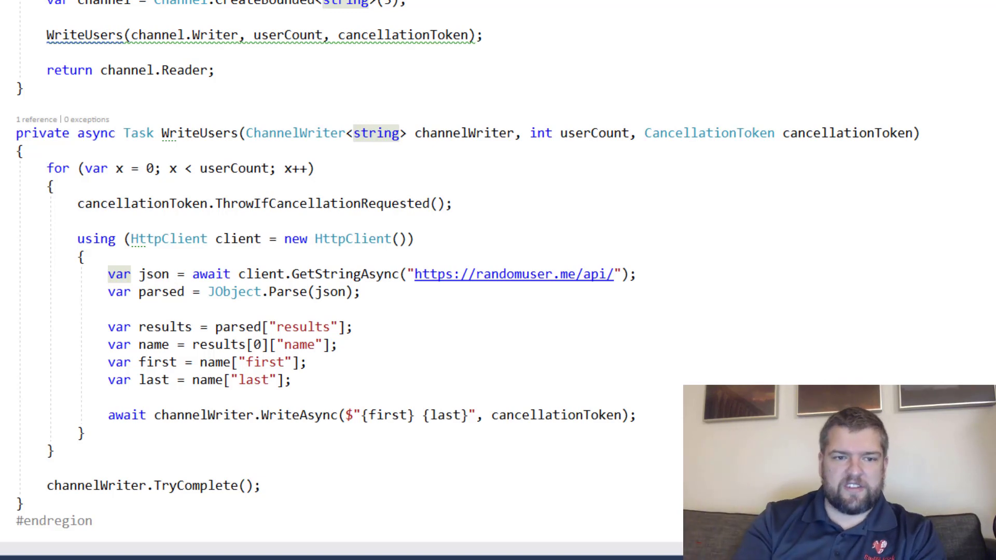
{"action": "scroll", "scroll_direction": "down", "scroll_amount": 3}
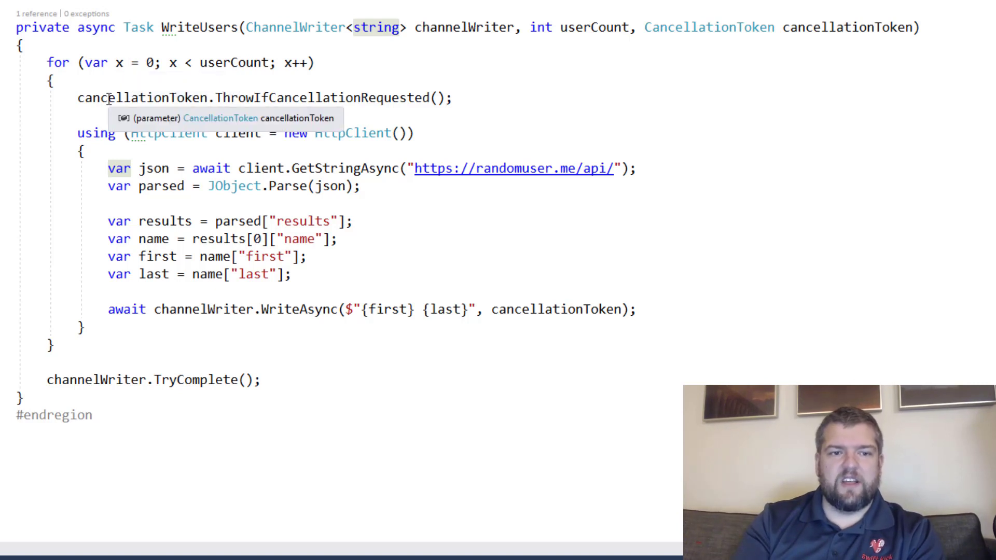
{"action": "scroll", "scroll_direction": "down", "scroll_amount": 3}
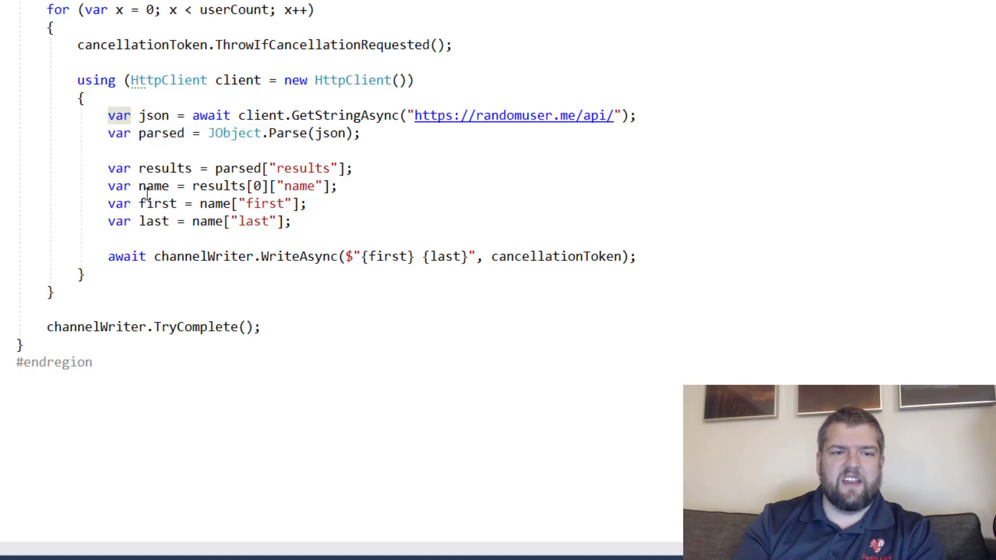
{"action": "mouse_move", "coordinate": [151, 221]}
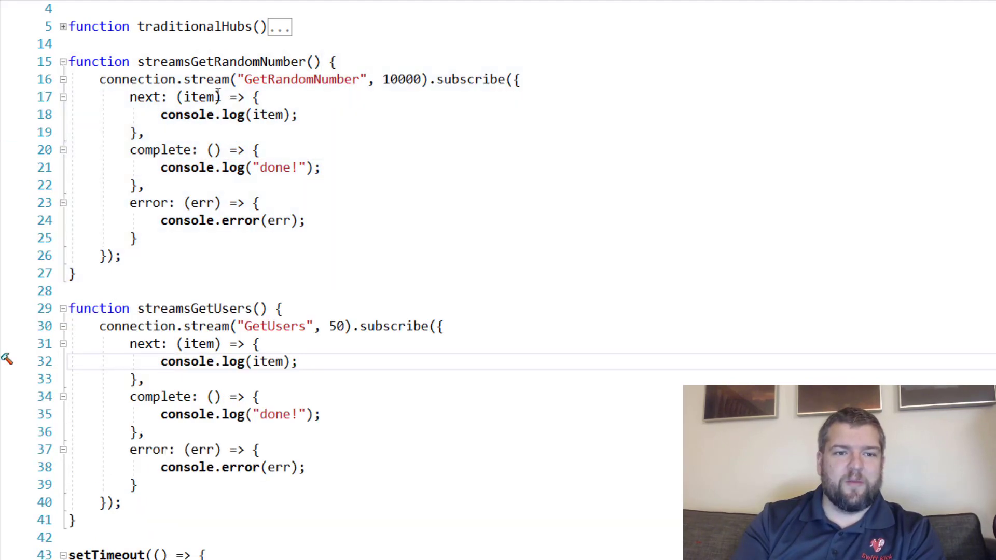
- Change connection.stream("GetUsers", 50) to request 100 users
{"action": "double_click", "coordinate": [302, 80]}
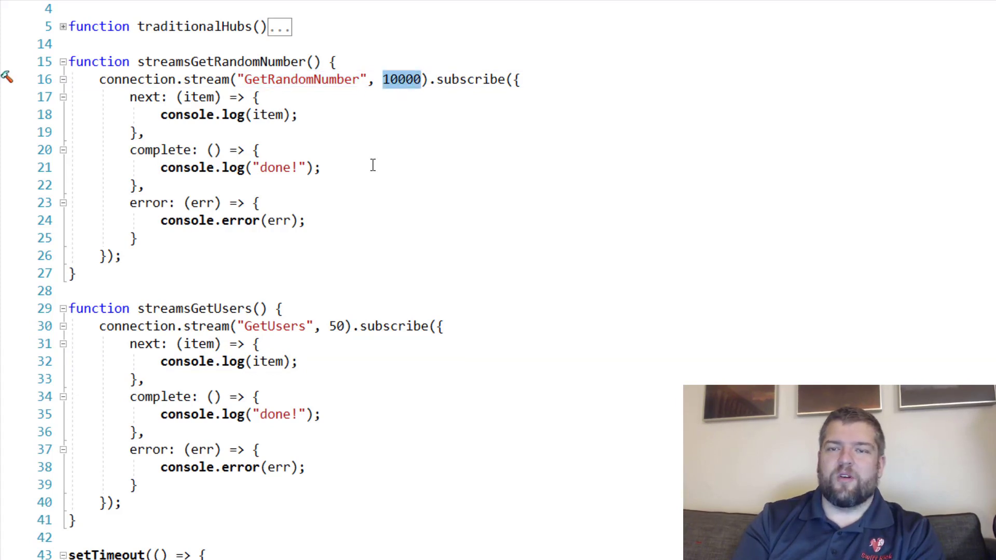
{"action": "double_click", "coordinate": [335, 327]}
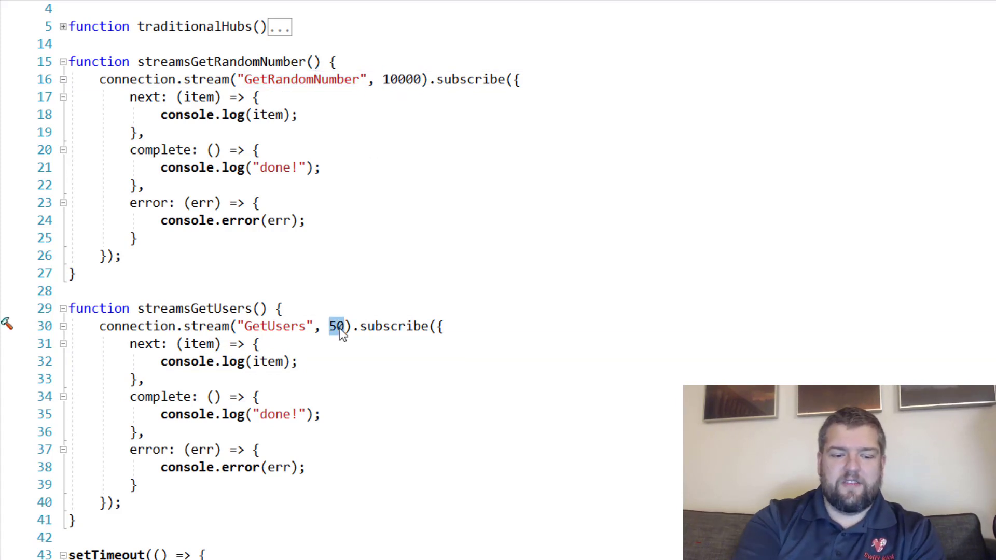
{"action": "type", "text": "100"}
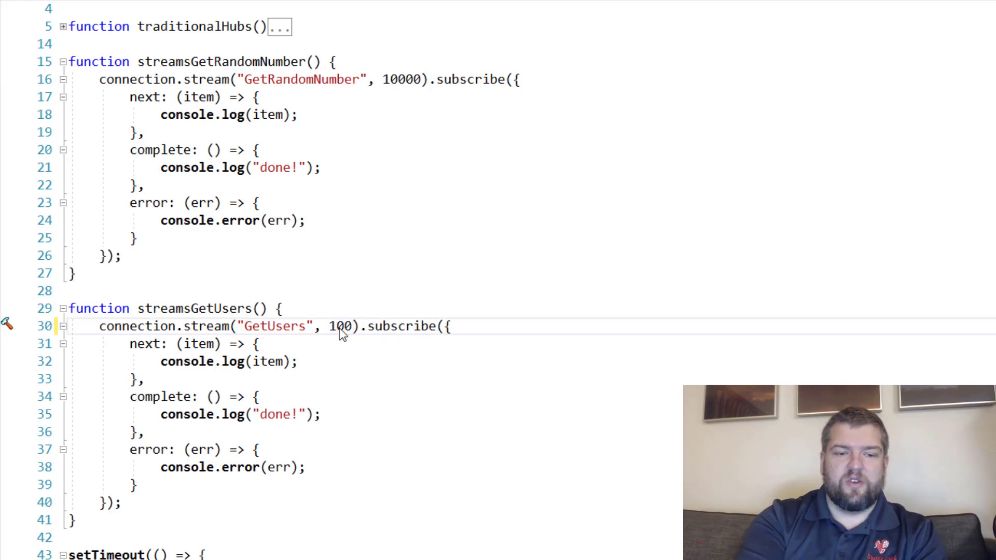
{"action": "left_click", "coordinate": [353, 327]}
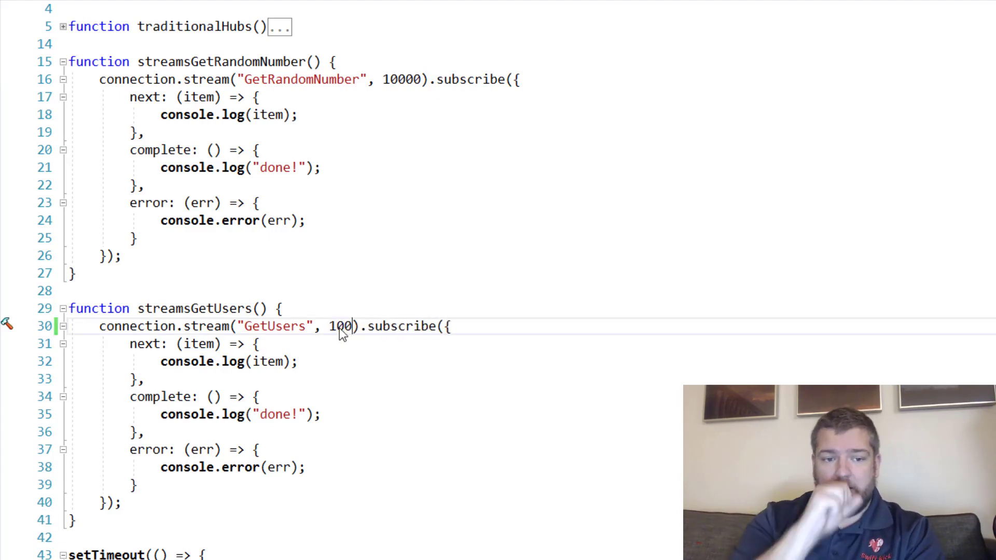
{"action": "scroll", "scroll_direction": "down", "scroll_amount": 3}
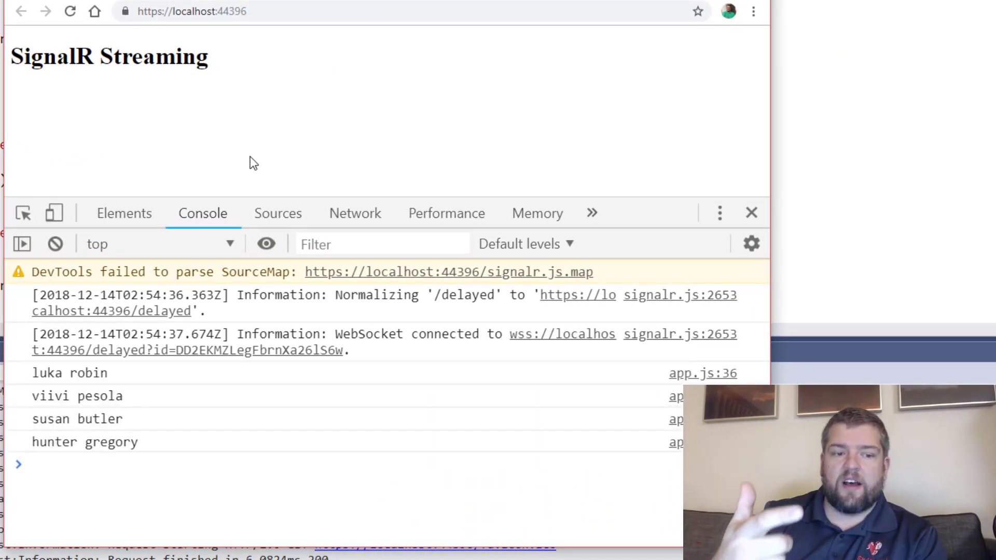
- Watch the Chrome console log each streamed random user name
{"action": "scroll", "scroll_direction": "down", "scroll_amount": 3}
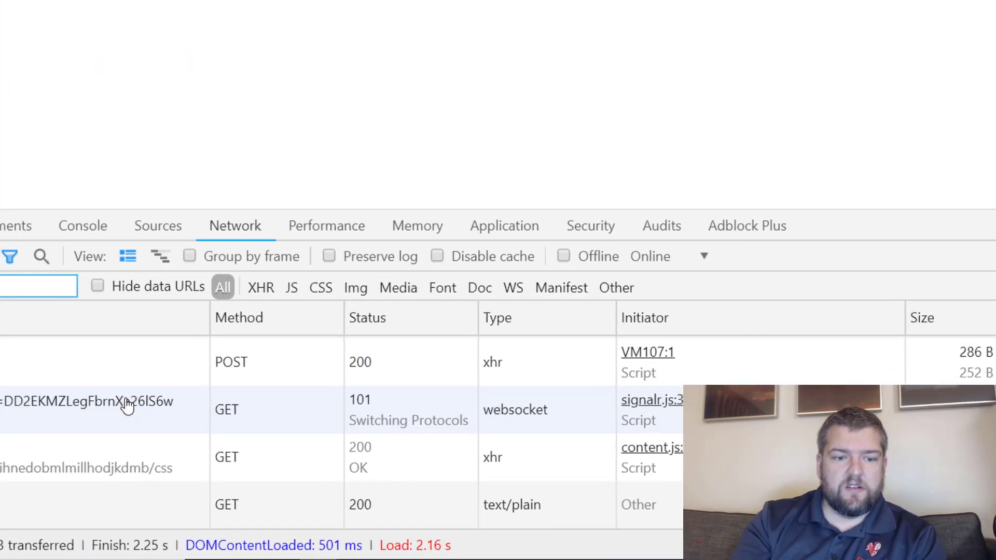
- Scroll through the websocket frames, each message carrying one streamed user name
{"action": "left_click", "coordinate": [126, 409]}
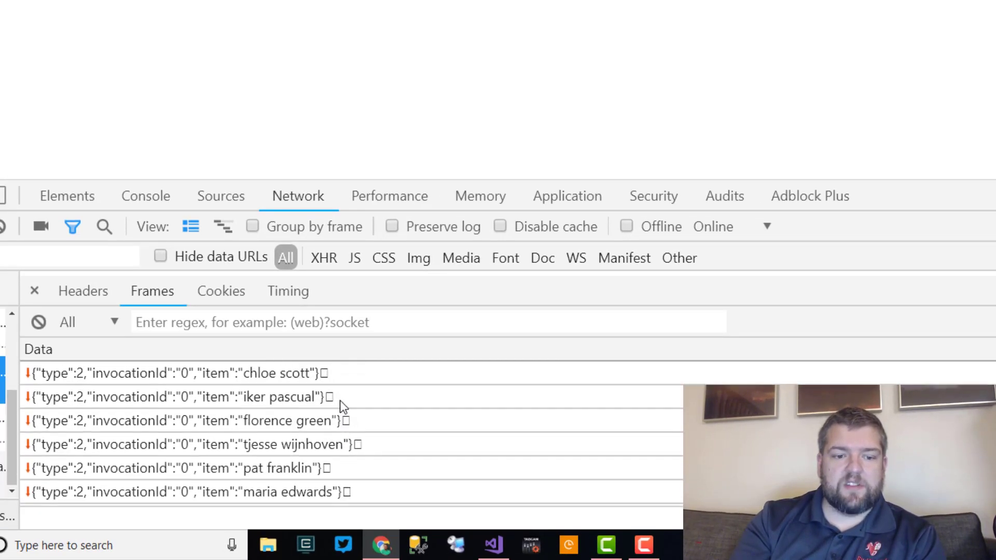
{"action": "scroll", "scroll_direction": "down", "scroll_amount": 3}
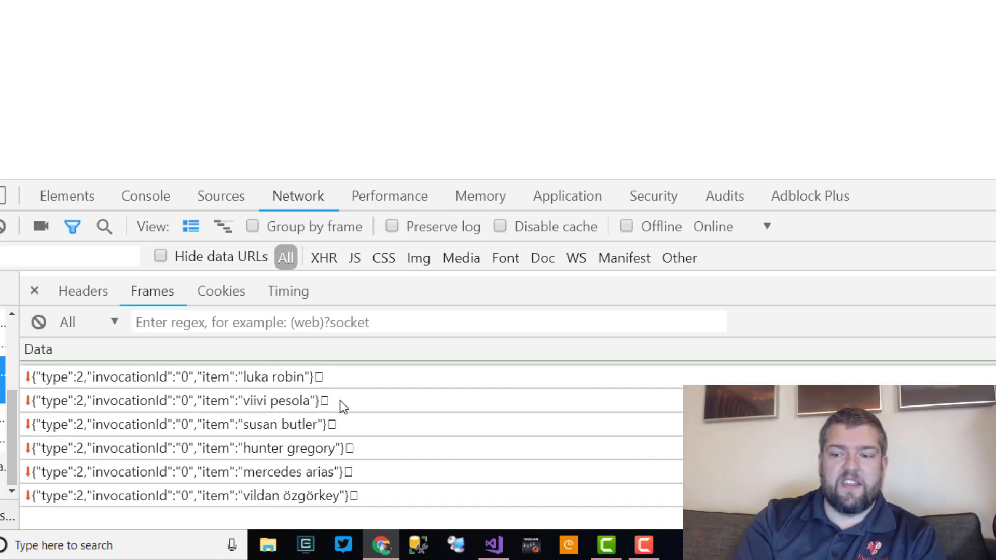
{"action": "scroll", "scroll_direction": "down", "scroll_amount": 3}
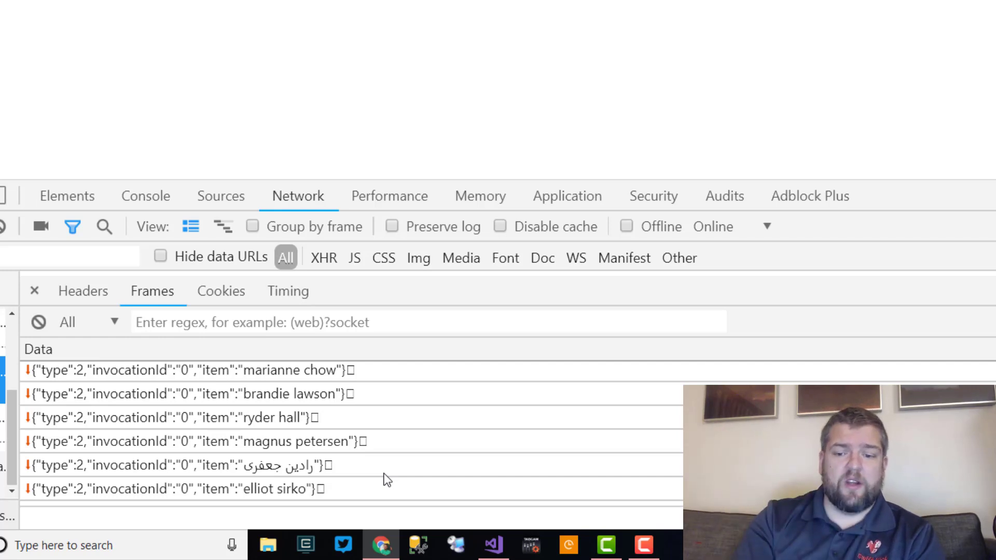
{"action": "scroll", "scroll_direction": "down", "scroll_amount": 3}
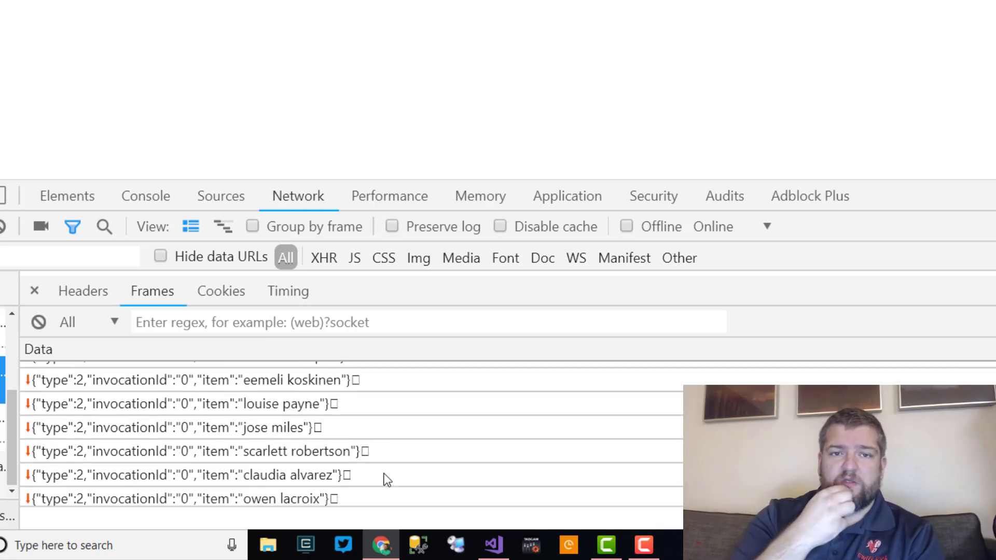